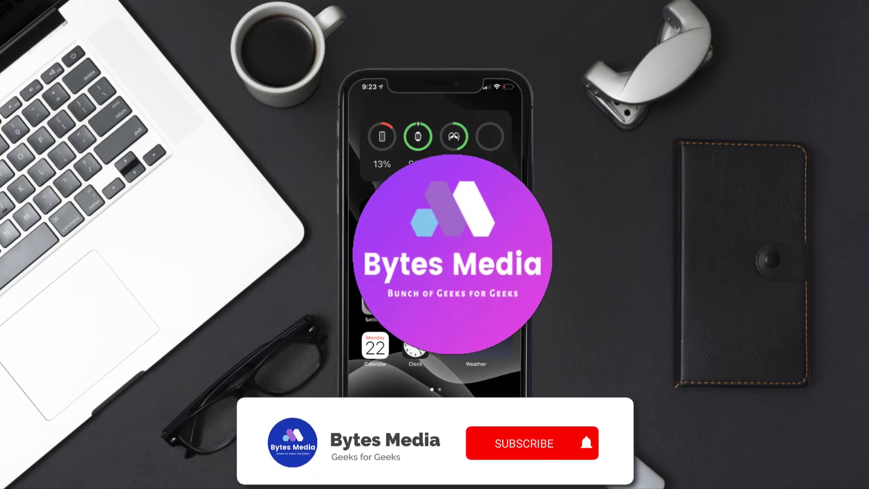
- Launch Settings and open the Apple ID account page from the name banner
{"action": "left_click", "coordinate": [531, 442]}
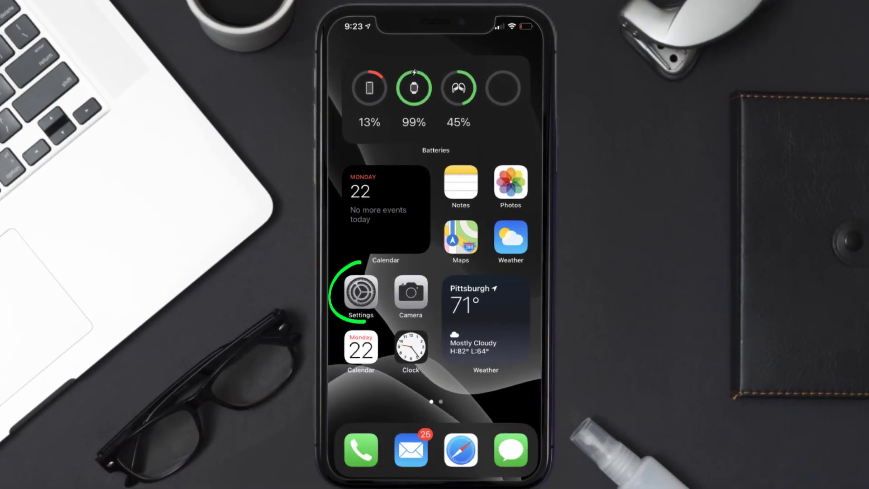
{"action": "left_click", "coordinate": [360, 292]}
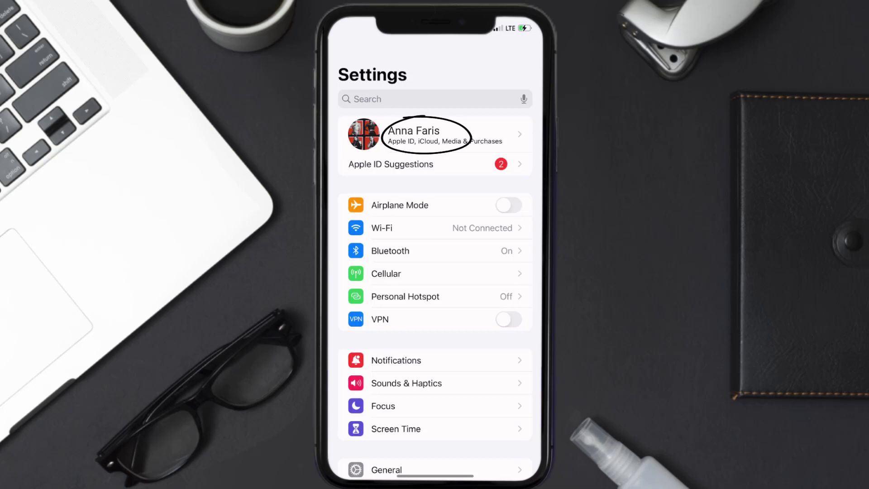
{"action": "left_click", "coordinate": [435, 133]}
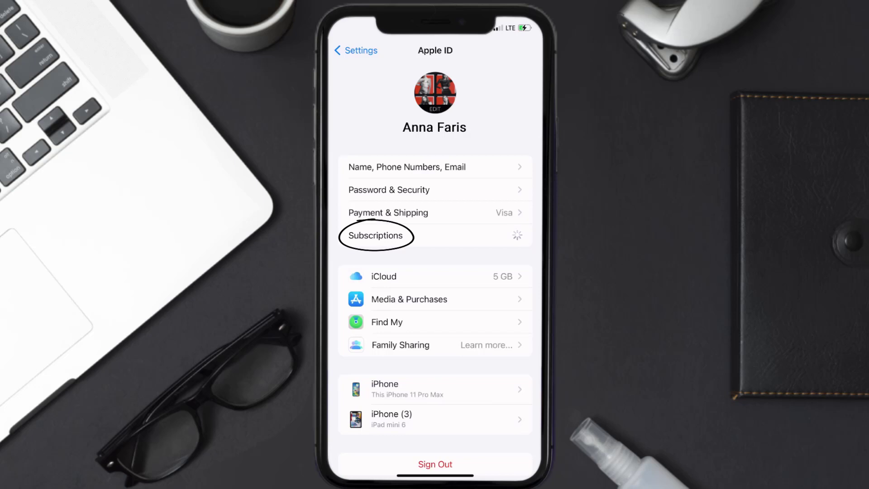
- From Subscriptions, open Vogue Magazine under Active and choose Cancel Subscription
{"action": "left_click", "coordinate": [375, 235]}
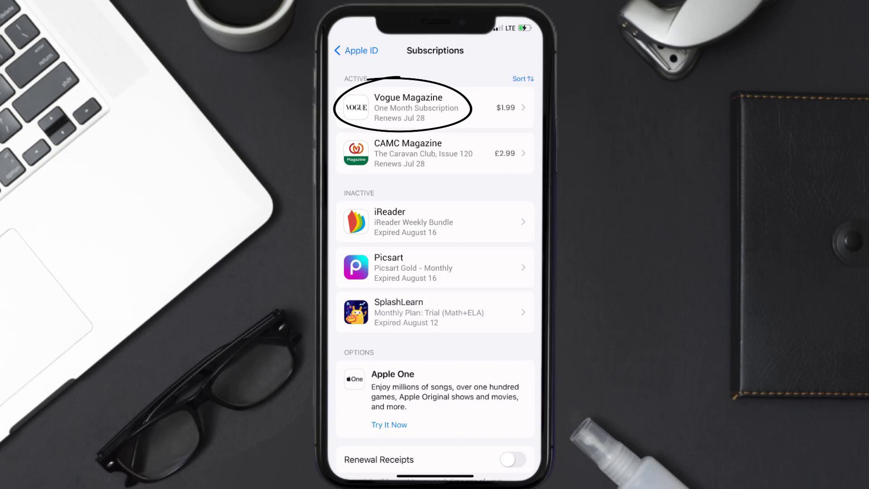
{"action": "left_click", "coordinate": [415, 107]}
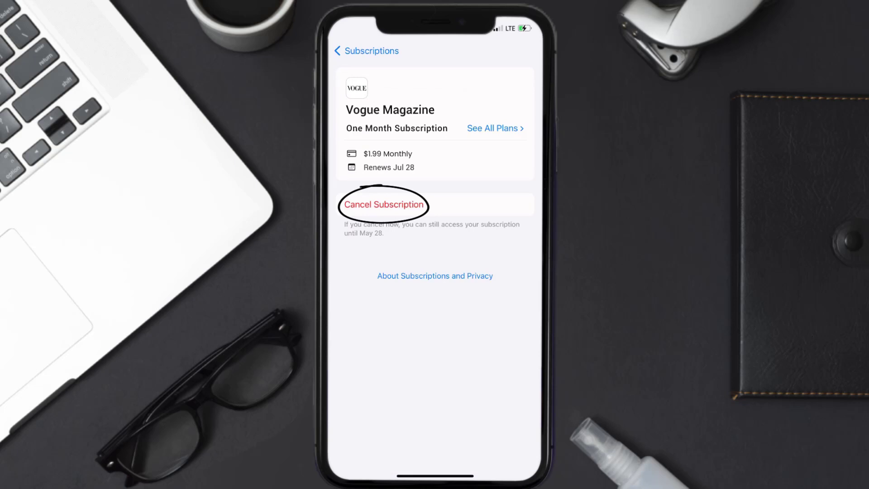
{"action": "left_click", "coordinate": [382, 204]}
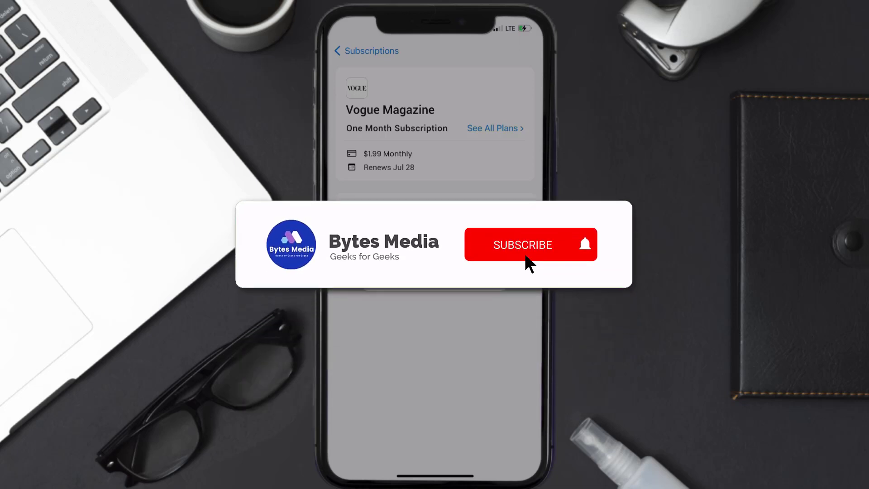
- Confirm cancelling the $1.99 monthly Vogue Magazine subscription renewing Jul 28
{"action": "left_click", "coordinate": [530, 244]}
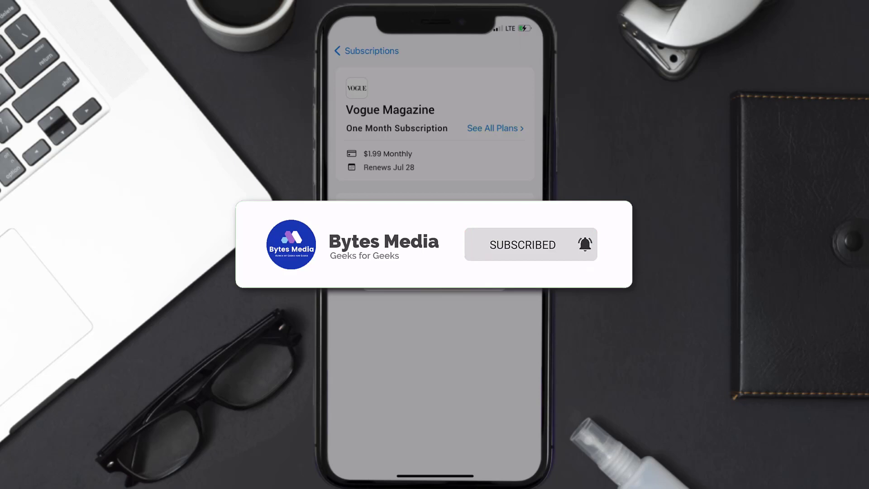